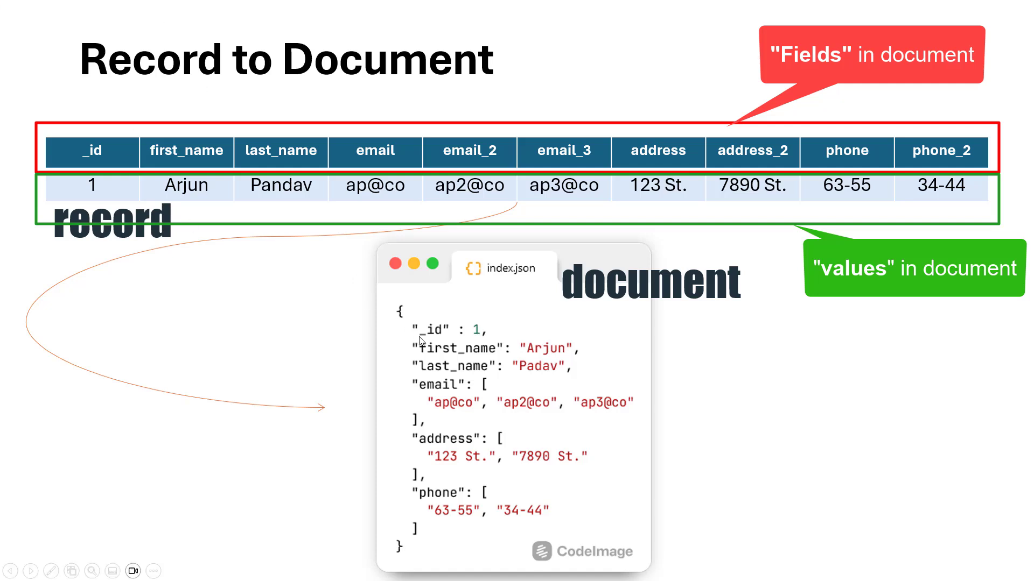
mouse_move(313, 245)
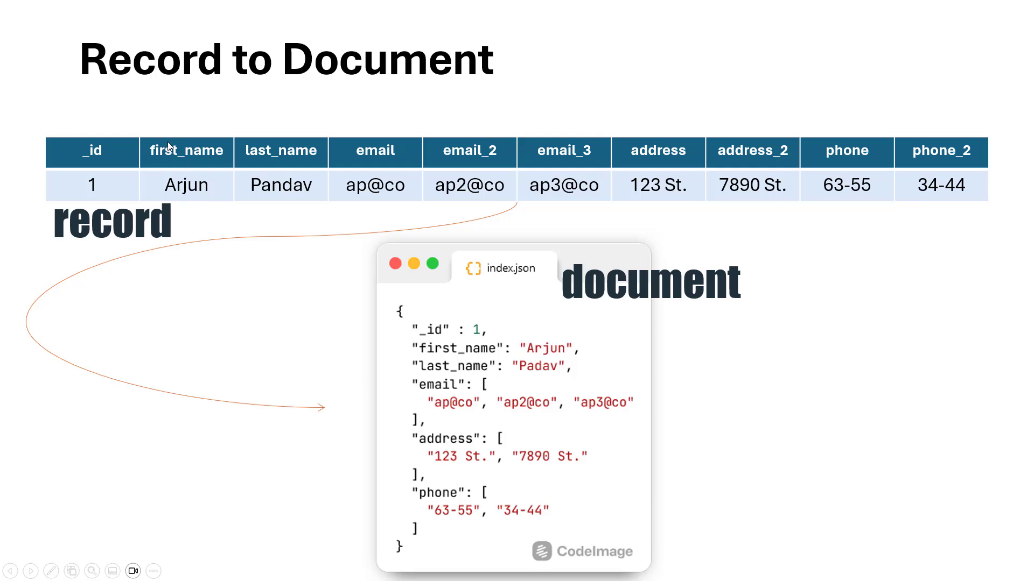
mouse_move(557, 358)
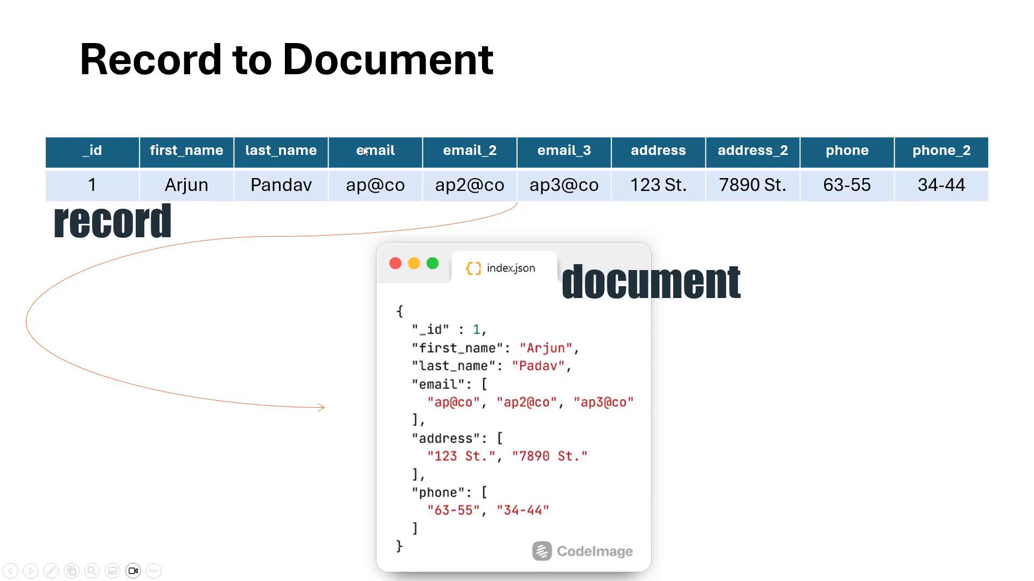
mouse_move(587, 176)
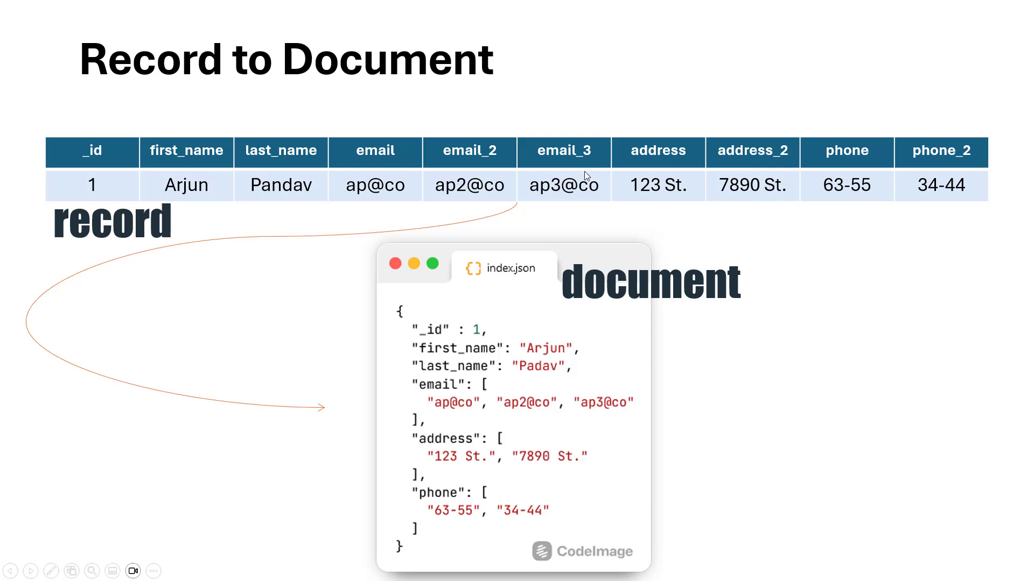
mouse_move(381, 186)
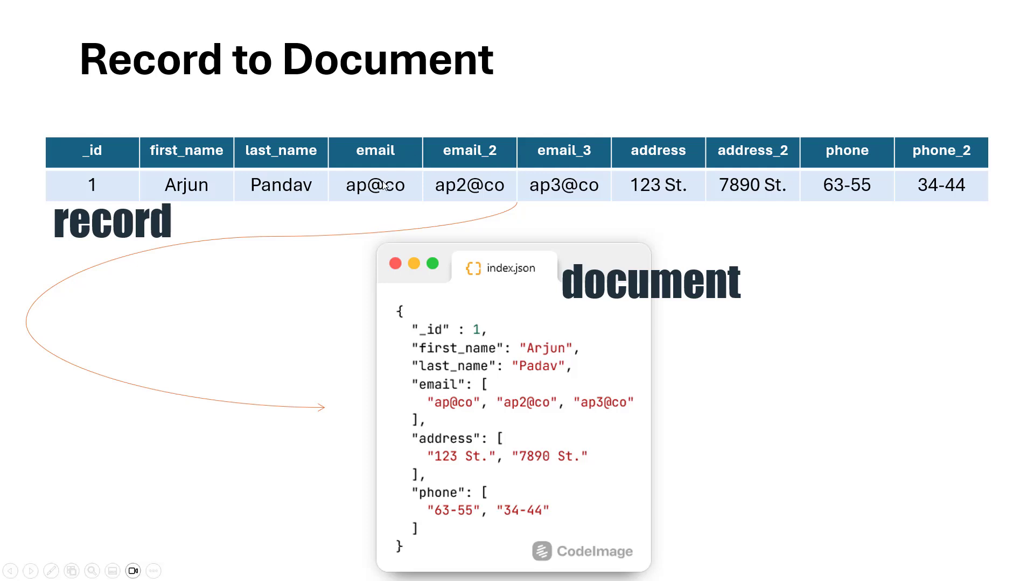
mouse_move(435, 399)
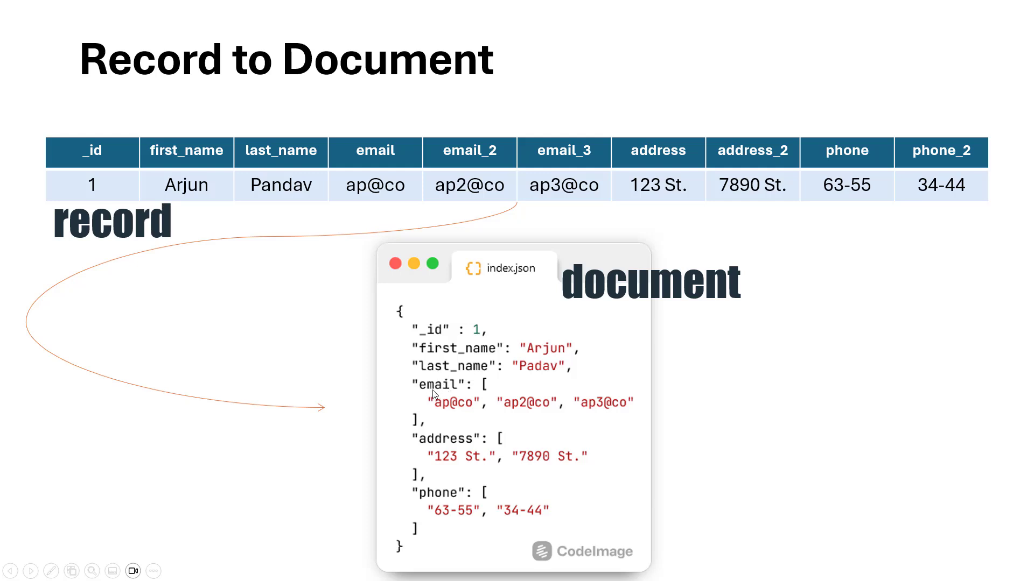
mouse_move(417, 437)
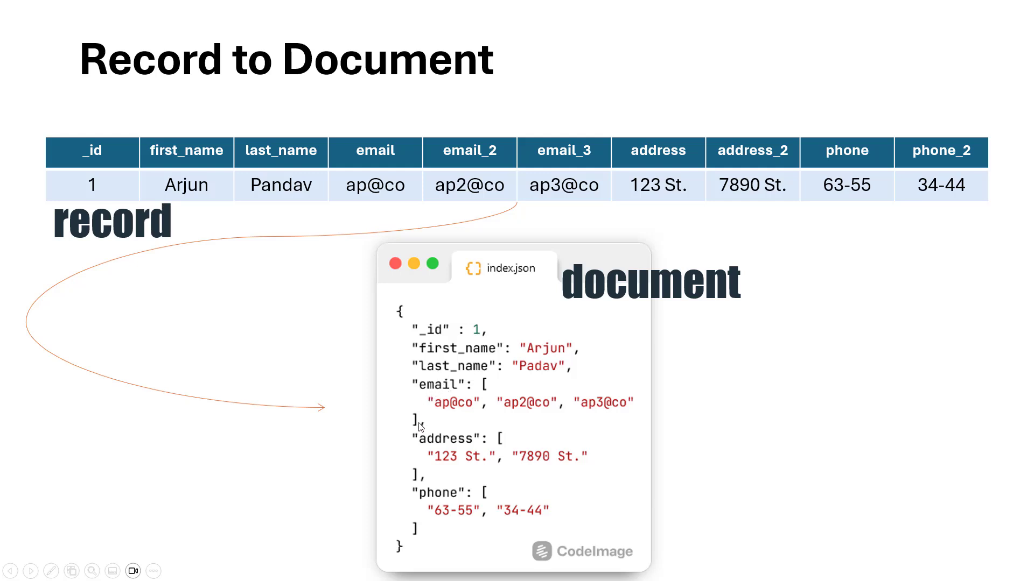
mouse_move(448, 465)
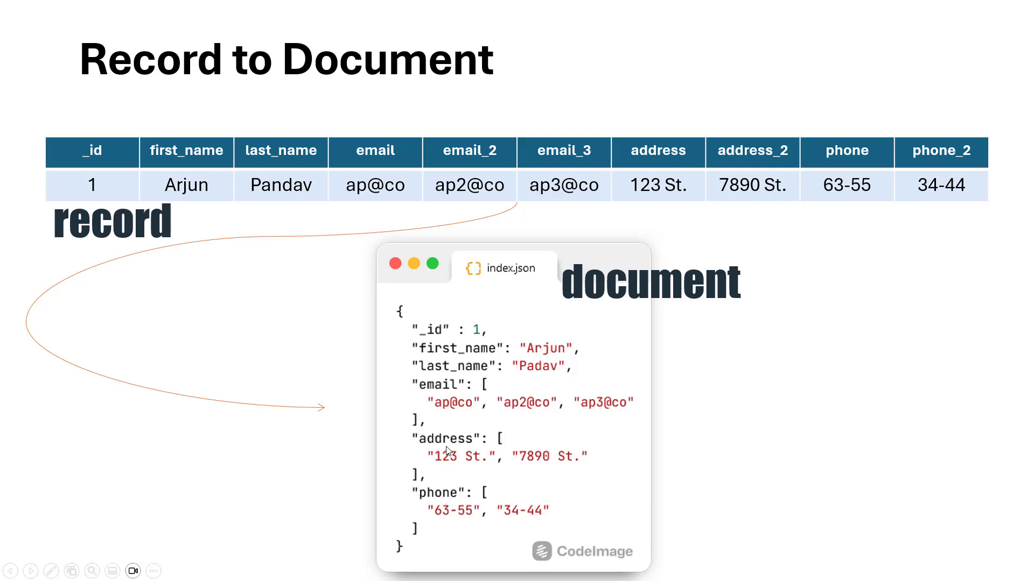
mouse_move(428, 523)
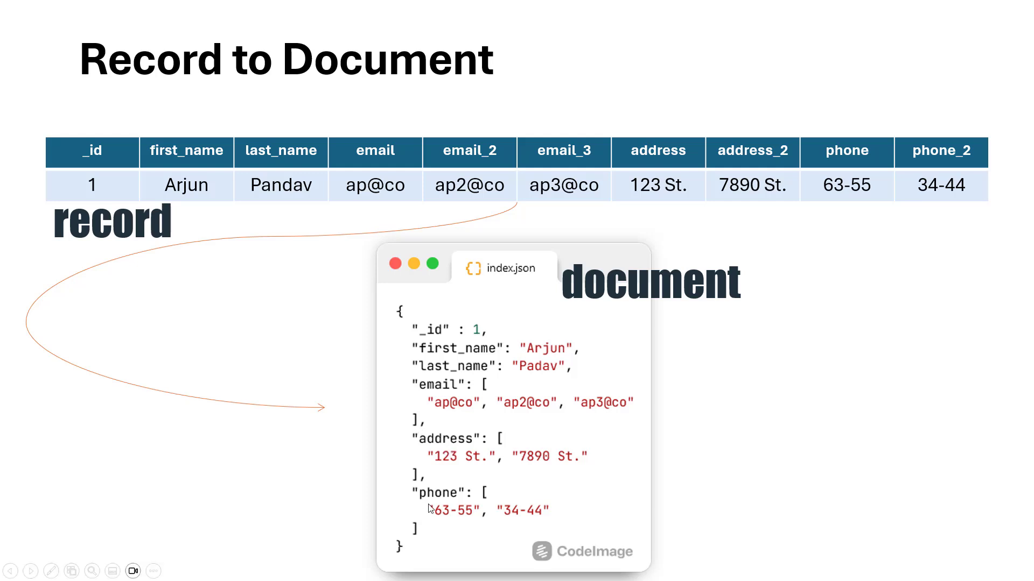